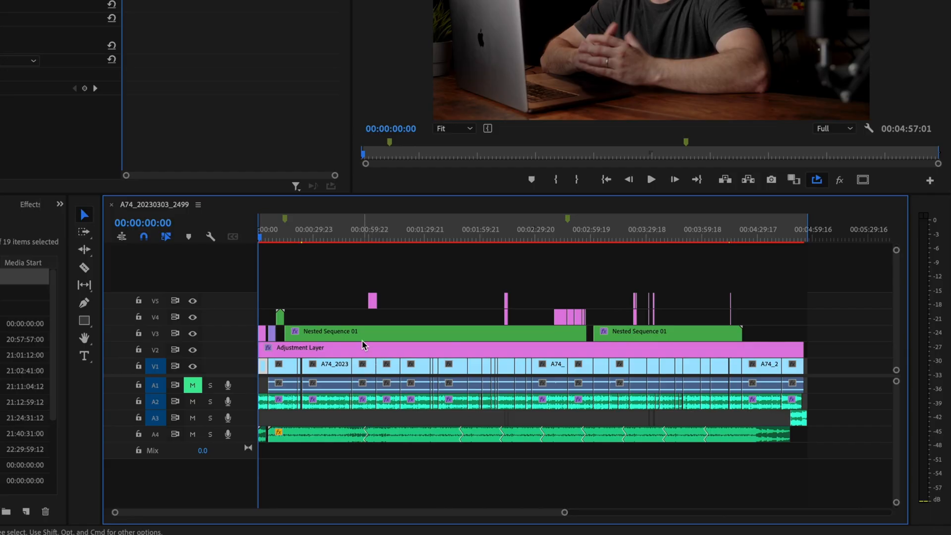
pyautogui.moveTo(354, 279)
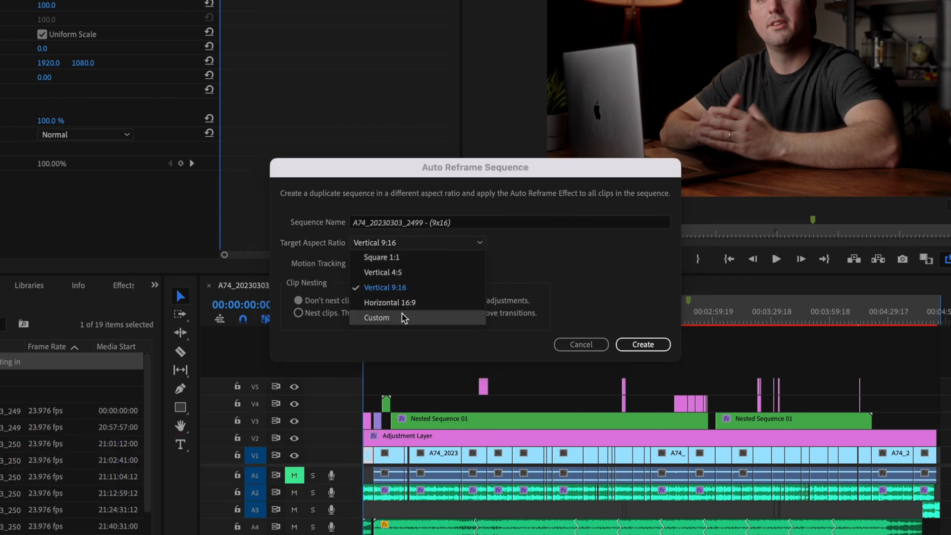
pyautogui.moveTo(391, 325)
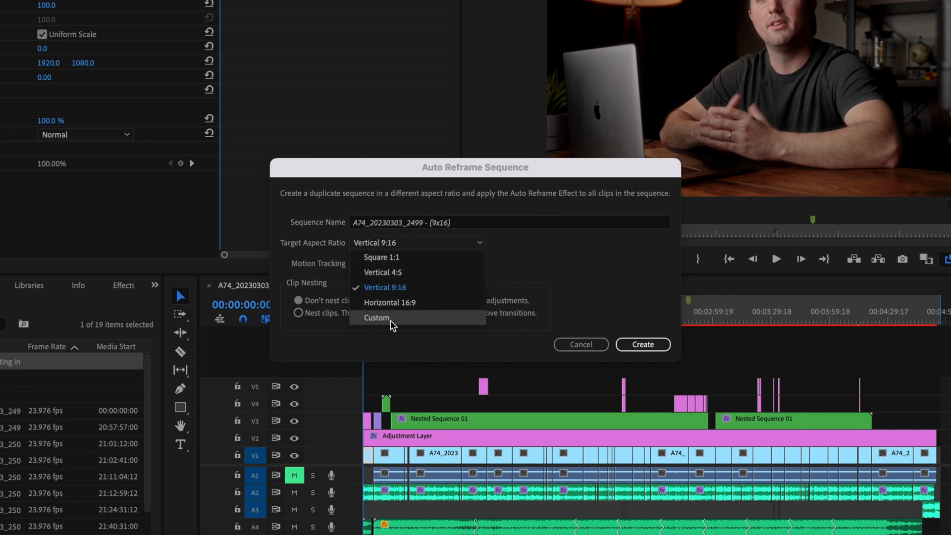
pyautogui.moveTo(423, 287)
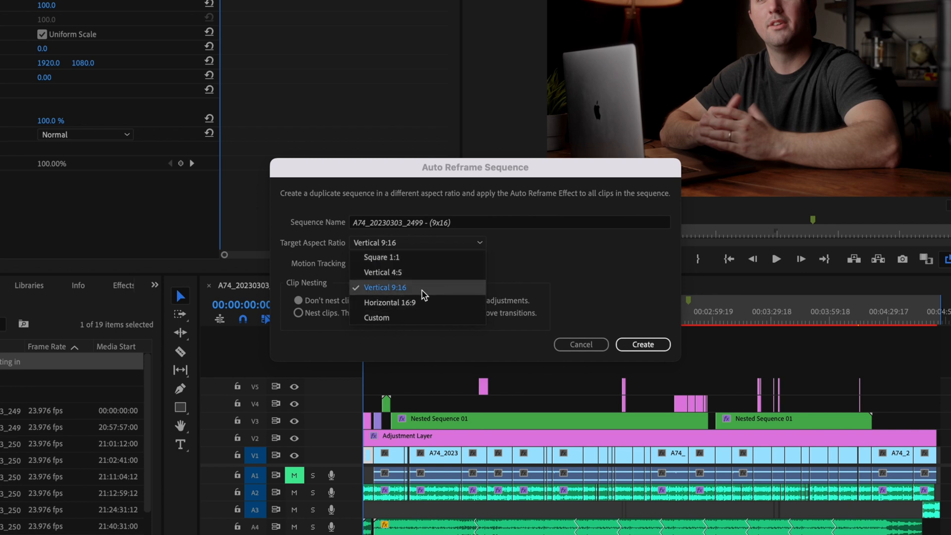
pyautogui.moveTo(406, 295)
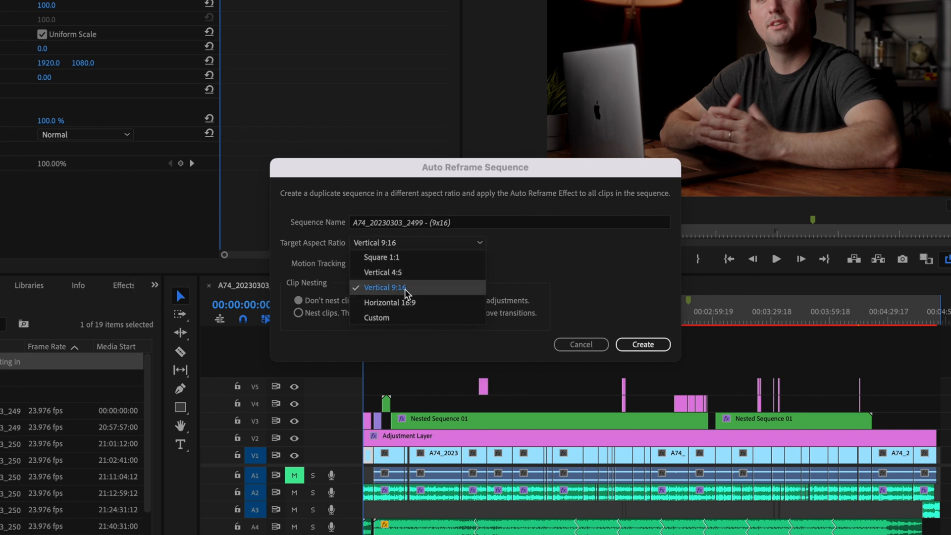
pyautogui.moveTo(416, 292)
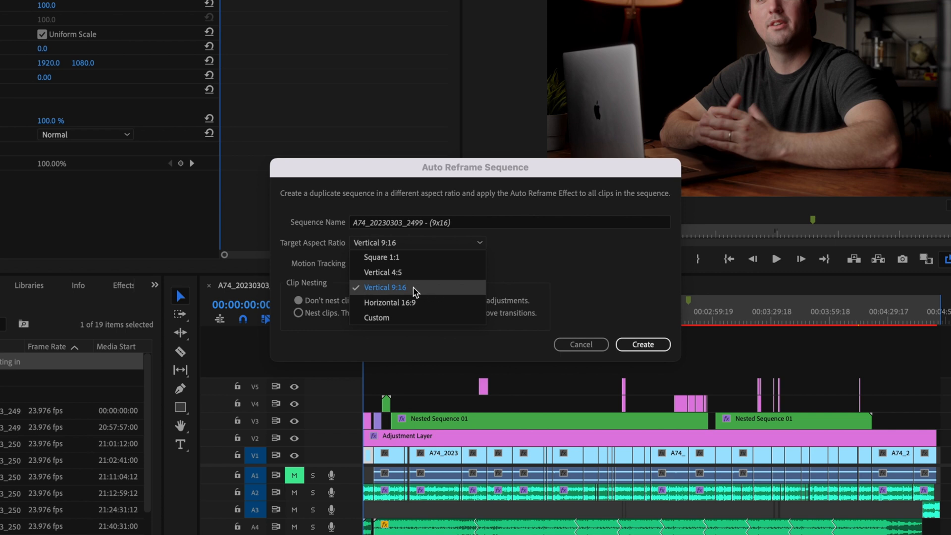
# Choose Vertical 9:16 as the Auto Reframe target aspect ratio.
pyautogui.click(385, 287)
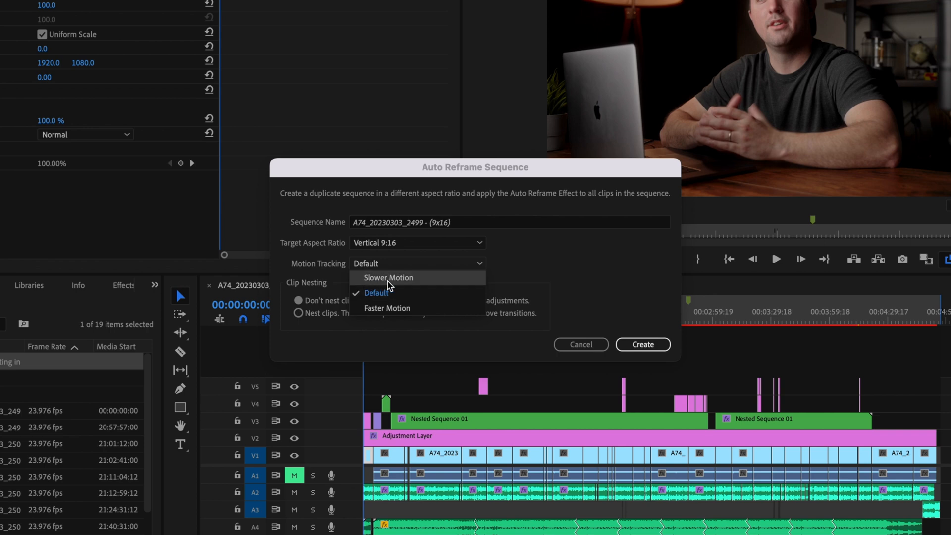
pyautogui.moveTo(403, 301)
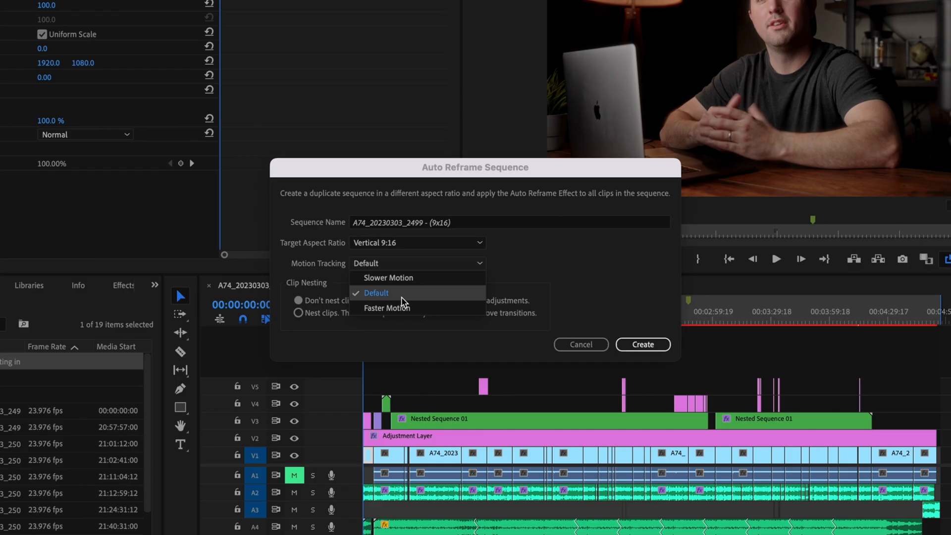
pyautogui.moveTo(396, 311)
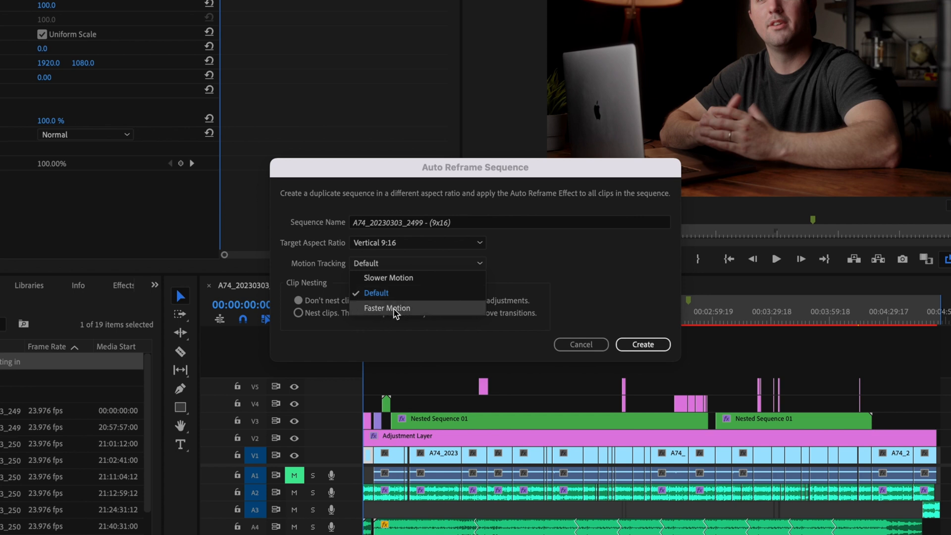
pyautogui.moveTo(376, 292)
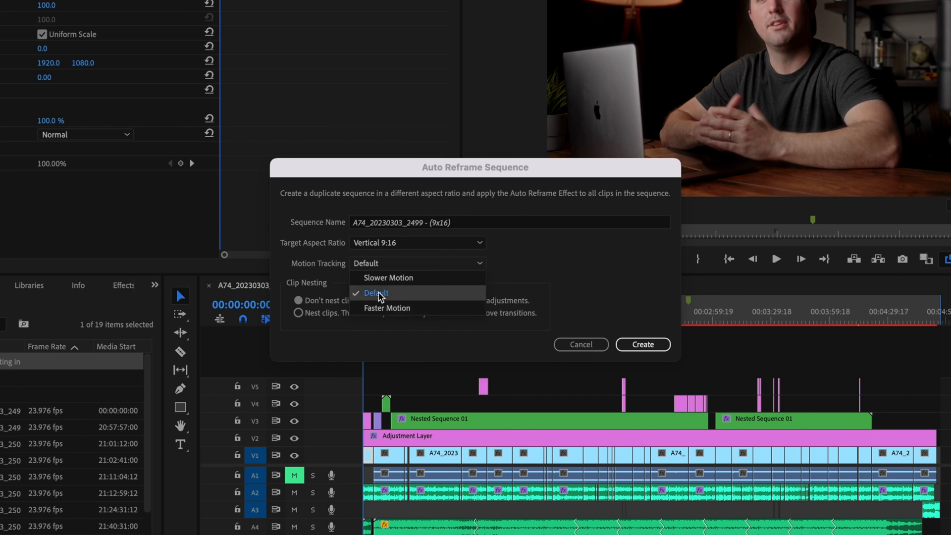
# Keep Default motion tracking and create the A74_20230303_2499 - (9x16) sequence.
pyautogui.click(376, 292)
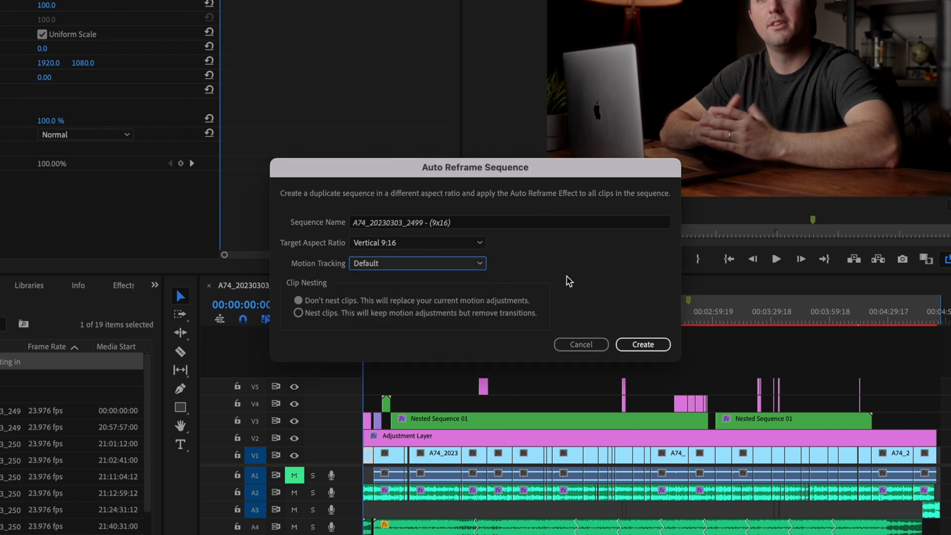
pyautogui.click(643, 344)
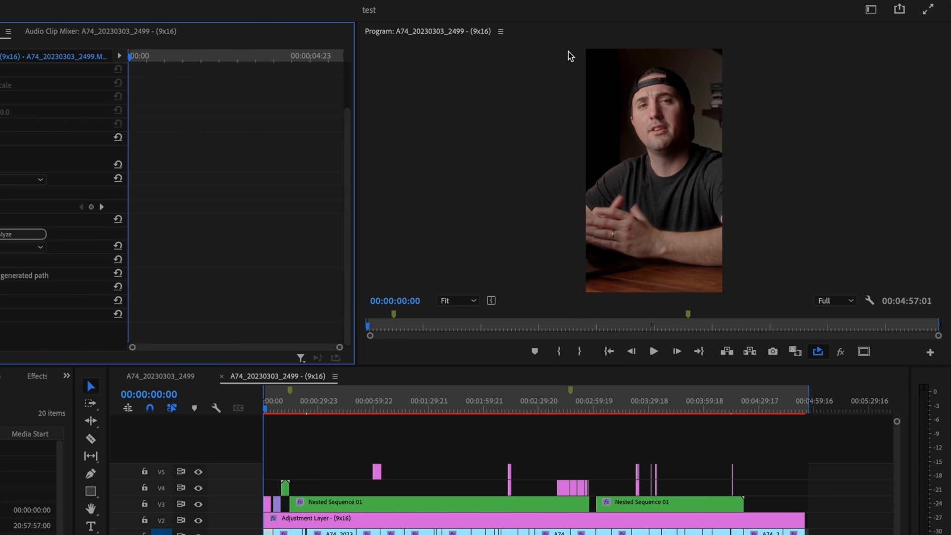
pyautogui.moveTo(654, 87)
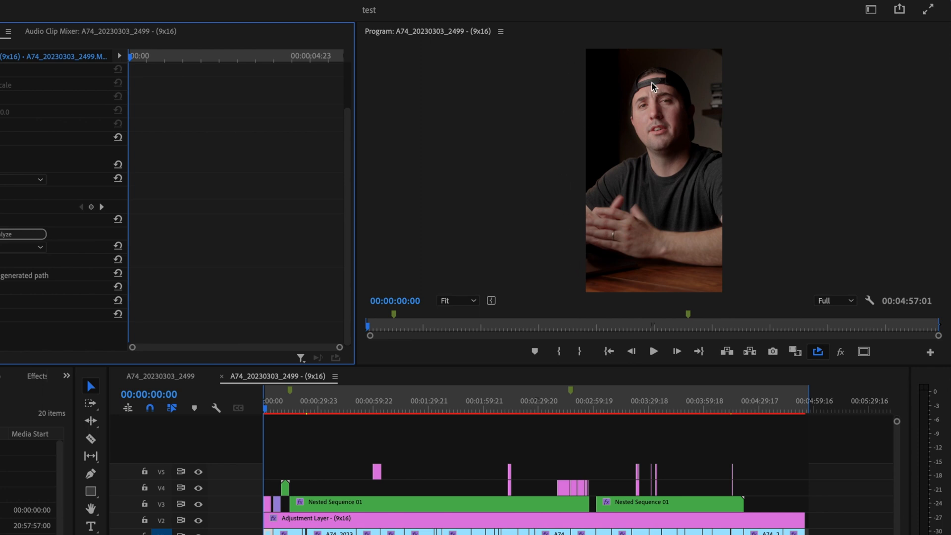
pyautogui.moveTo(649, 207)
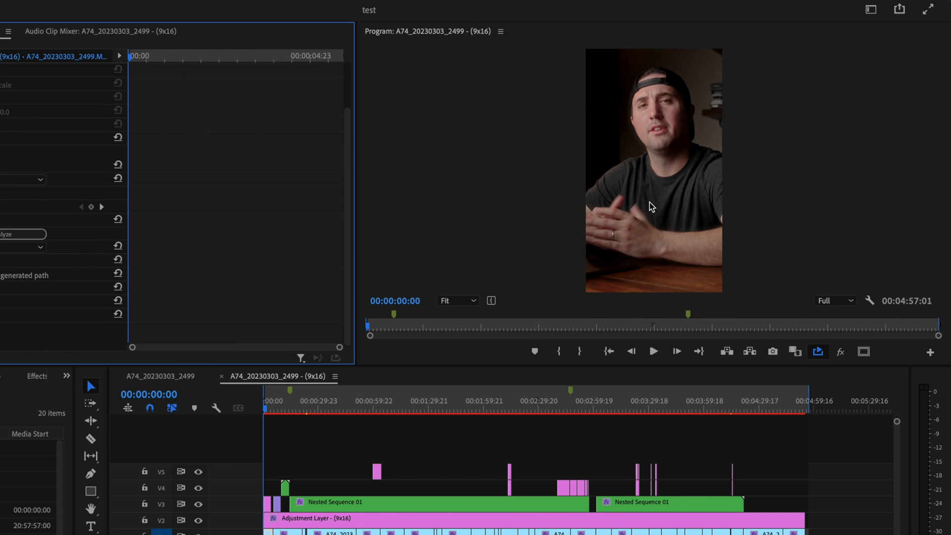
pyautogui.moveTo(653, 118)
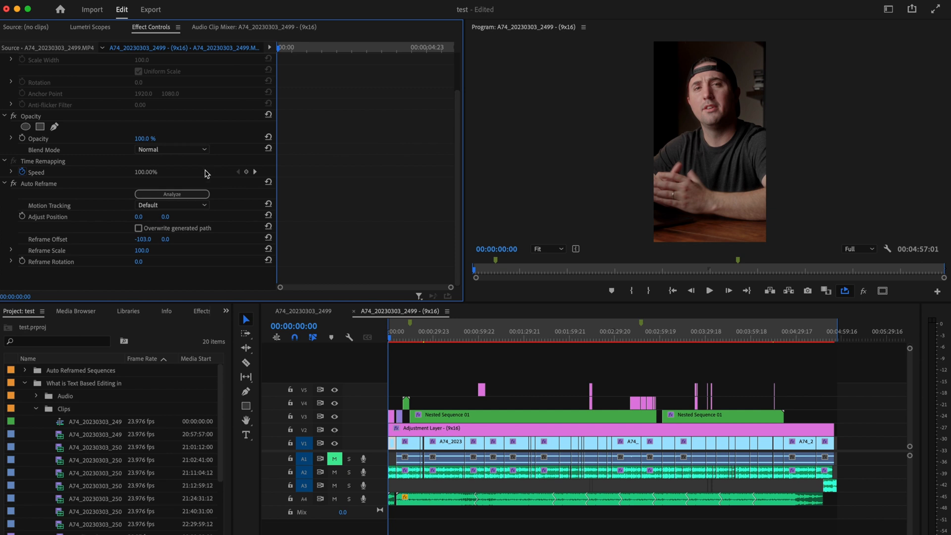
pyautogui.moveTo(178, 221)
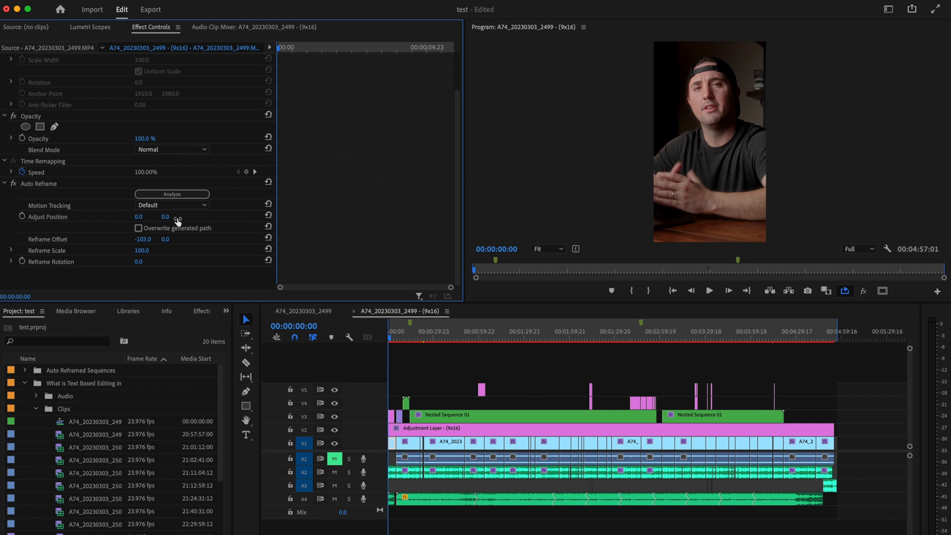
pyautogui.moveTo(56, 211)
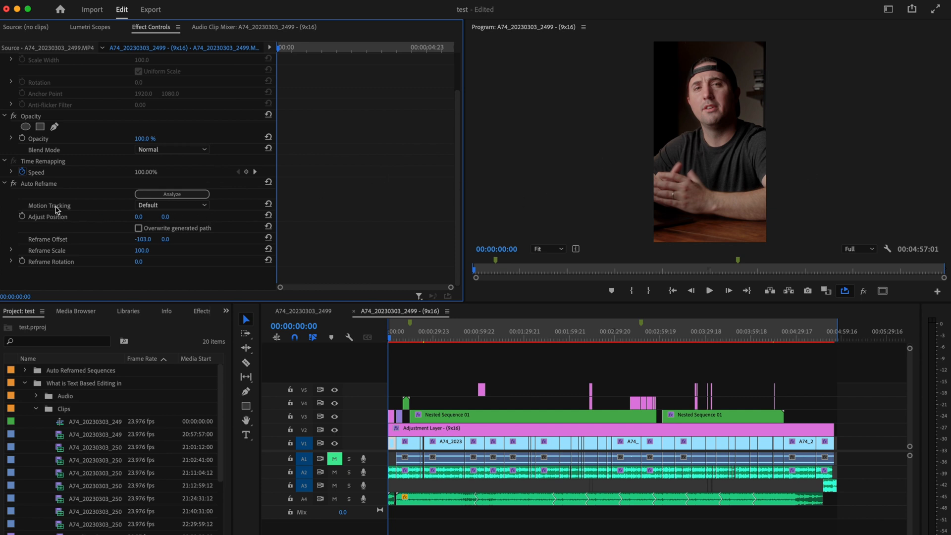
pyautogui.click(172, 204)
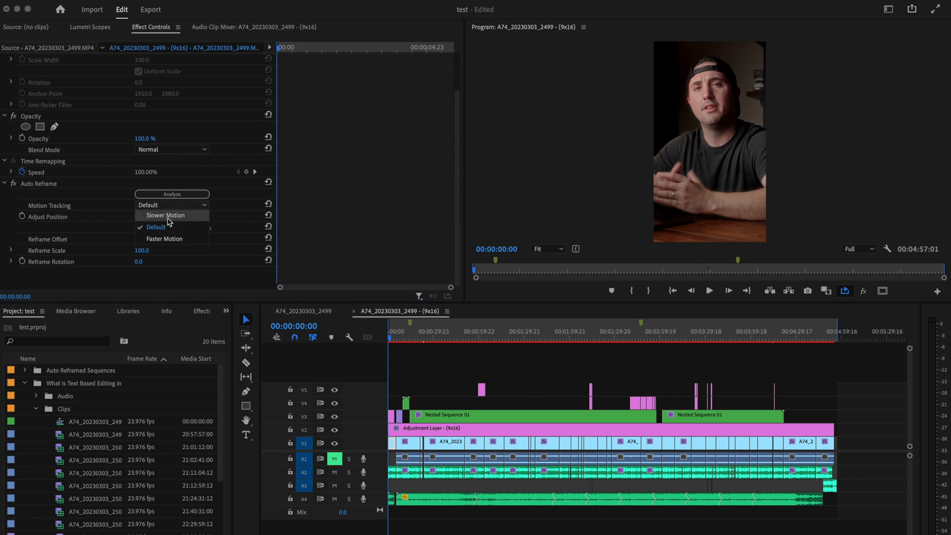
pyautogui.moveTo(172, 238)
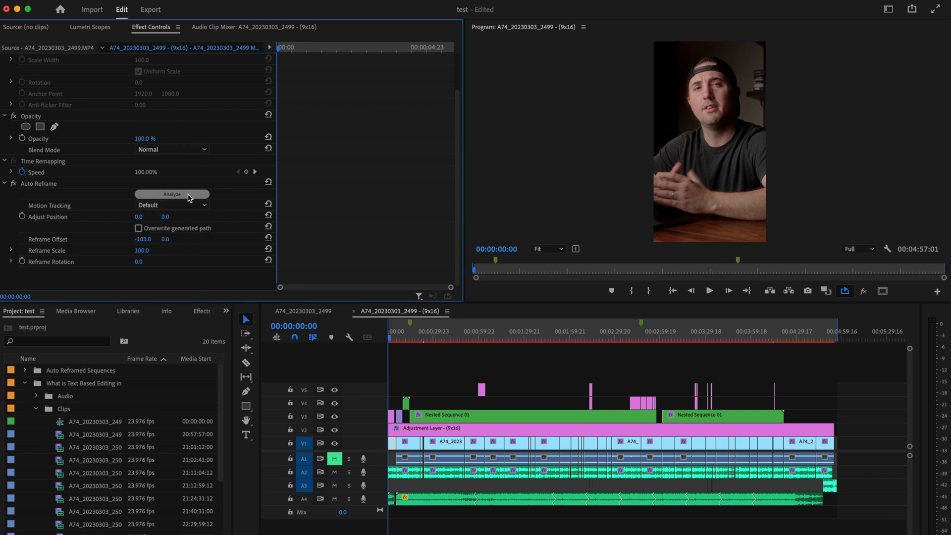
pyautogui.moveTo(248, 213)
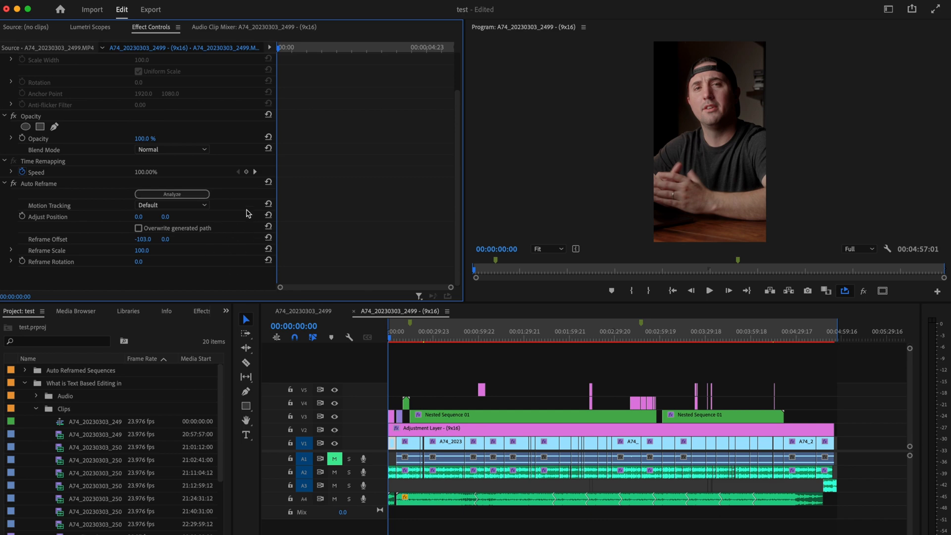